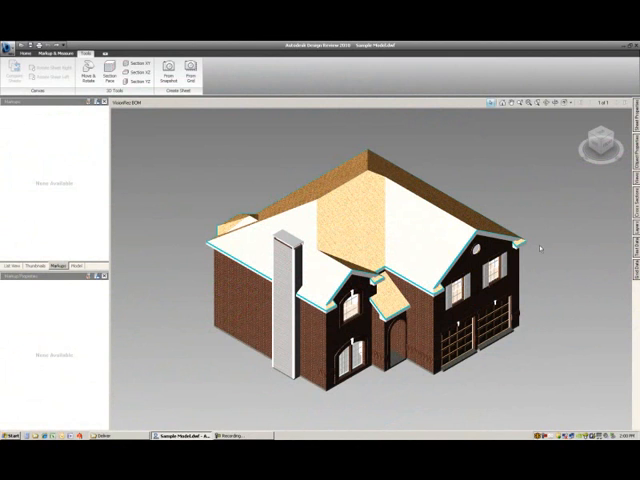
{"action": "mouse_move", "coordinate": [376, 120]}
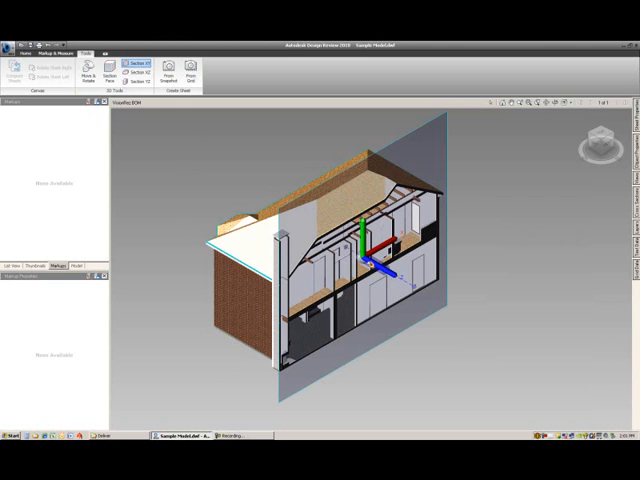
{"action": "mouse_move", "coordinate": [378, 266]}
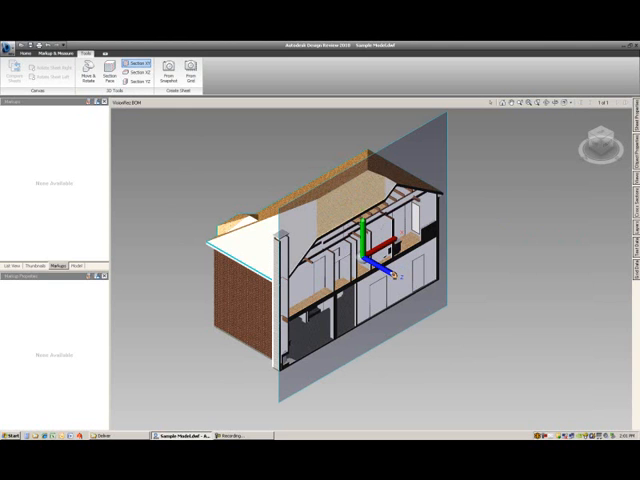
{"action": "mouse_move", "coordinate": [397, 272]}
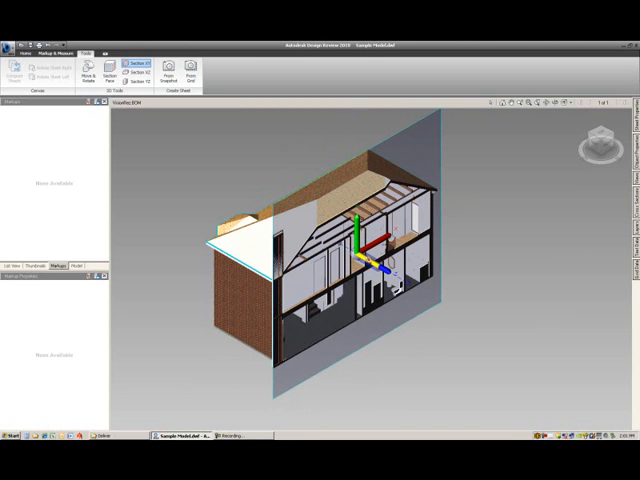
Step: Flip the section plane so the opposite side of the house is kept
{"action": "right_click", "coordinate": [360, 262]}
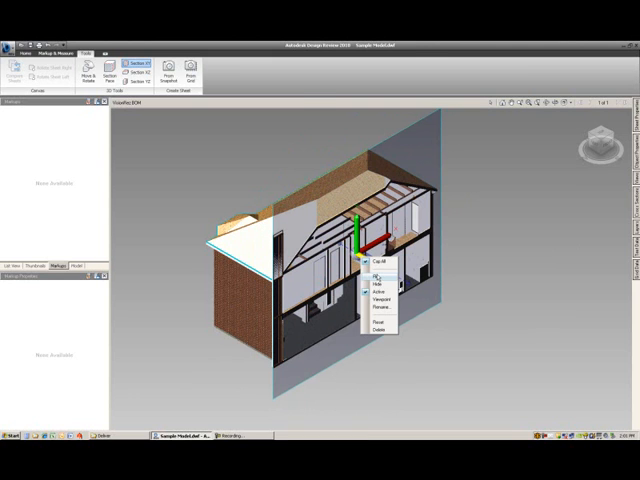
{"action": "left_click", "coordinate": [370, 263]}
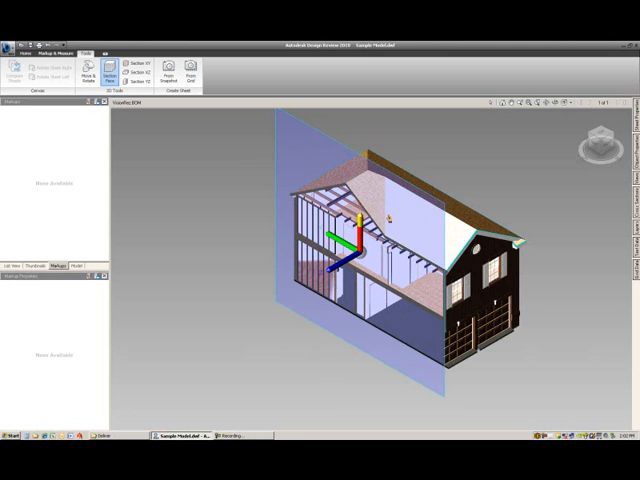
{"action": "mouse_move", "coordinate": [545, 160]}
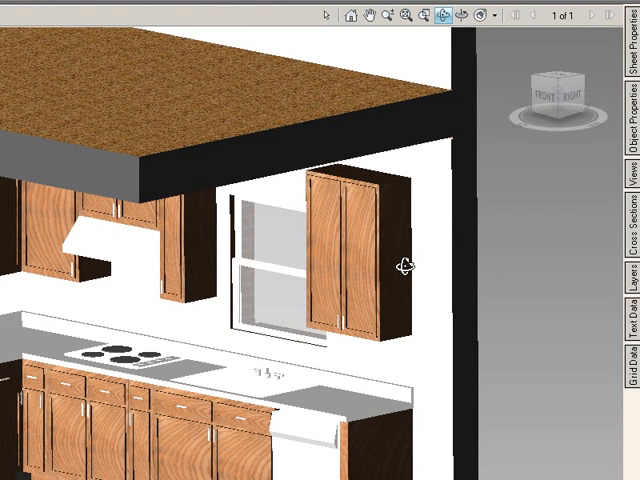
{"action": "mouse_move", "coordinate": [207, 338]}
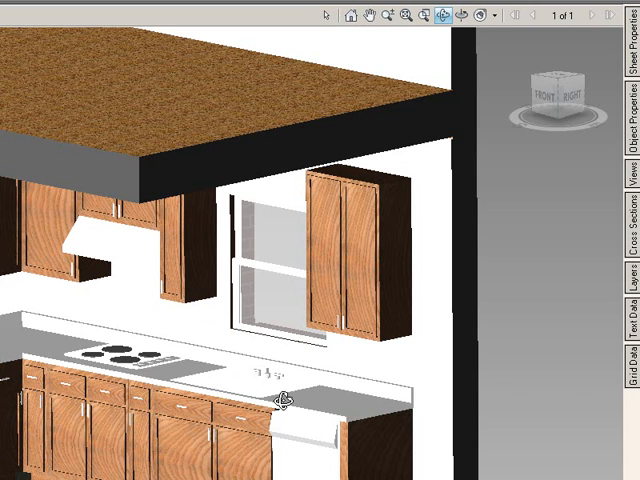
{"action": "mouse_move", "coordinate": [296, 336]}
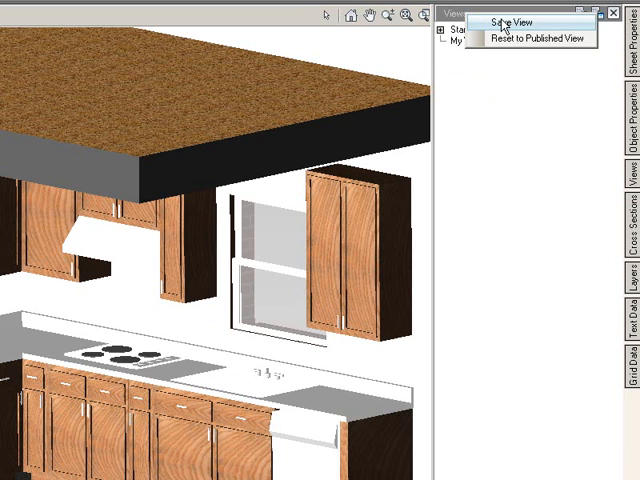
Step: Save the current kitchen close-up as a new view named 'Kitchen'
{"action": "left_click", "coordinate": [505, 18]}
{"action": "type", "text": "Kit"}
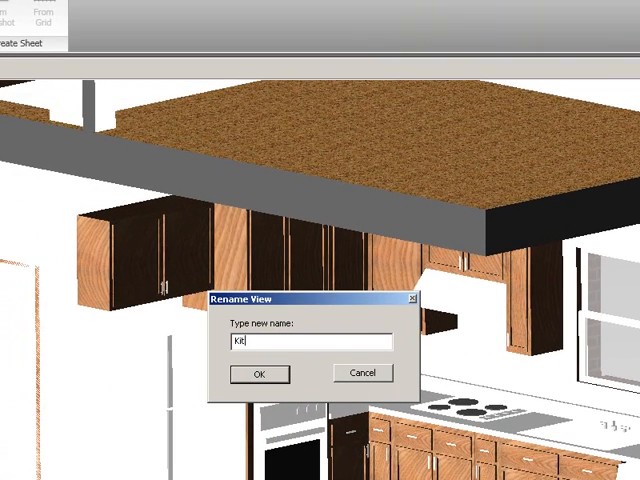
{"action": "type", "text": "chen"}
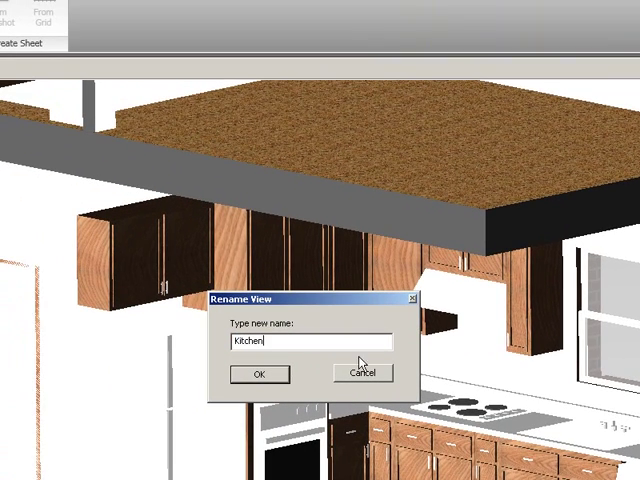
{"action": "left_click", "coordinate": [258, 373]}
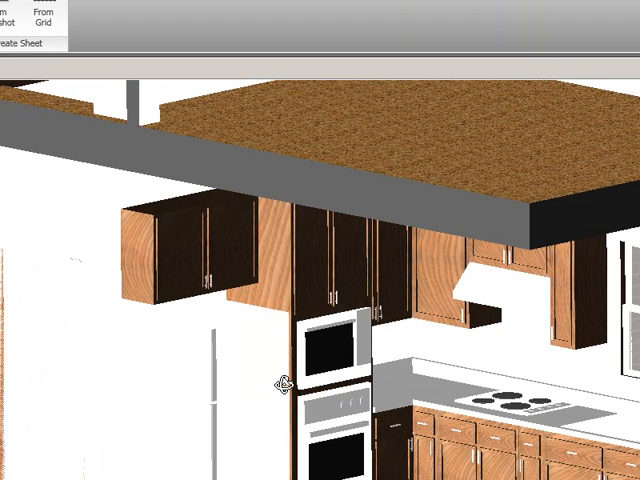
{"action": "mouse_move", "coordinate": [290, 380]}
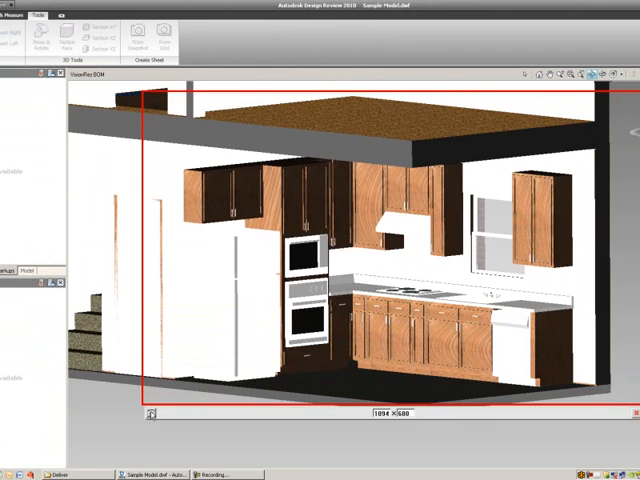
Step: Capture the framed kitchen area as a new snapshot sheet
{"action": "left_click", "coordinate": [137, 32]}
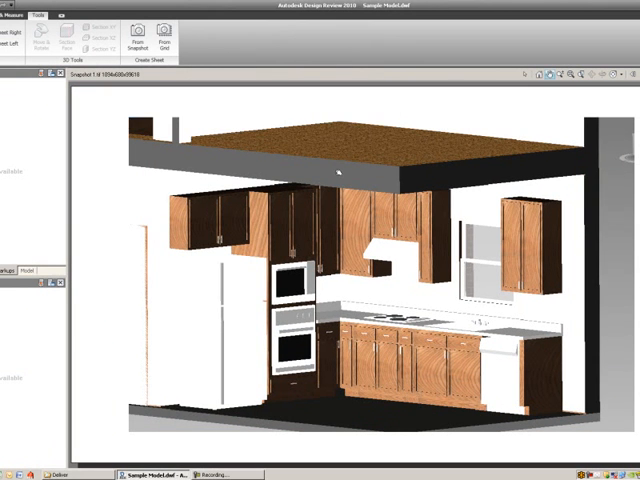